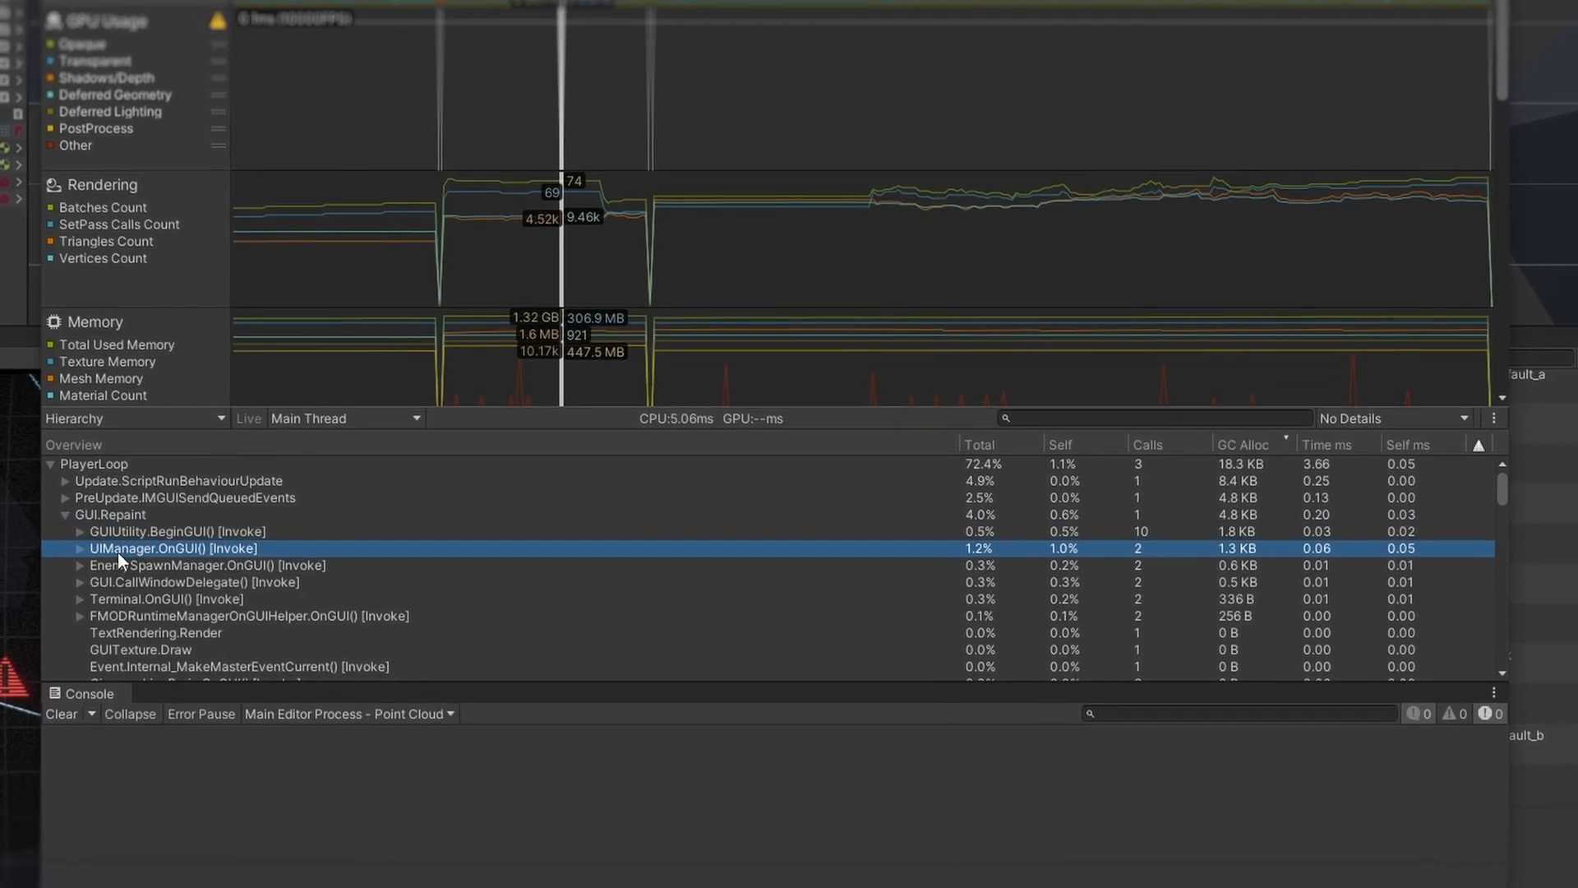
Expand UIManager.OnGUI in the profiler hierarchy to reveal its GC.Alloc and rendering calls
click(79, 549)
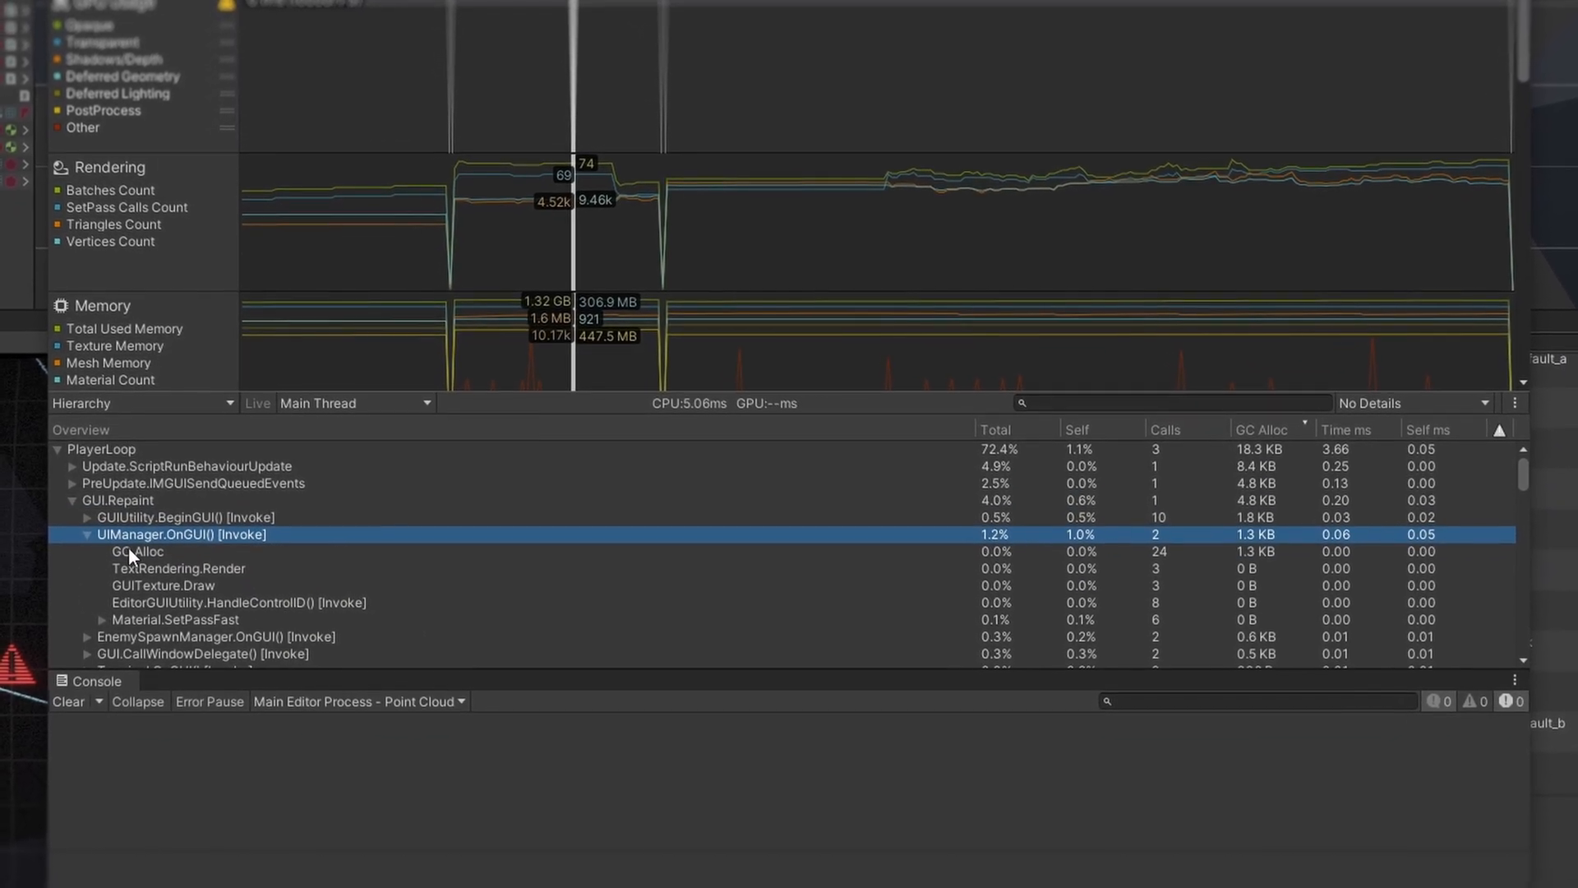
click(136, 551)
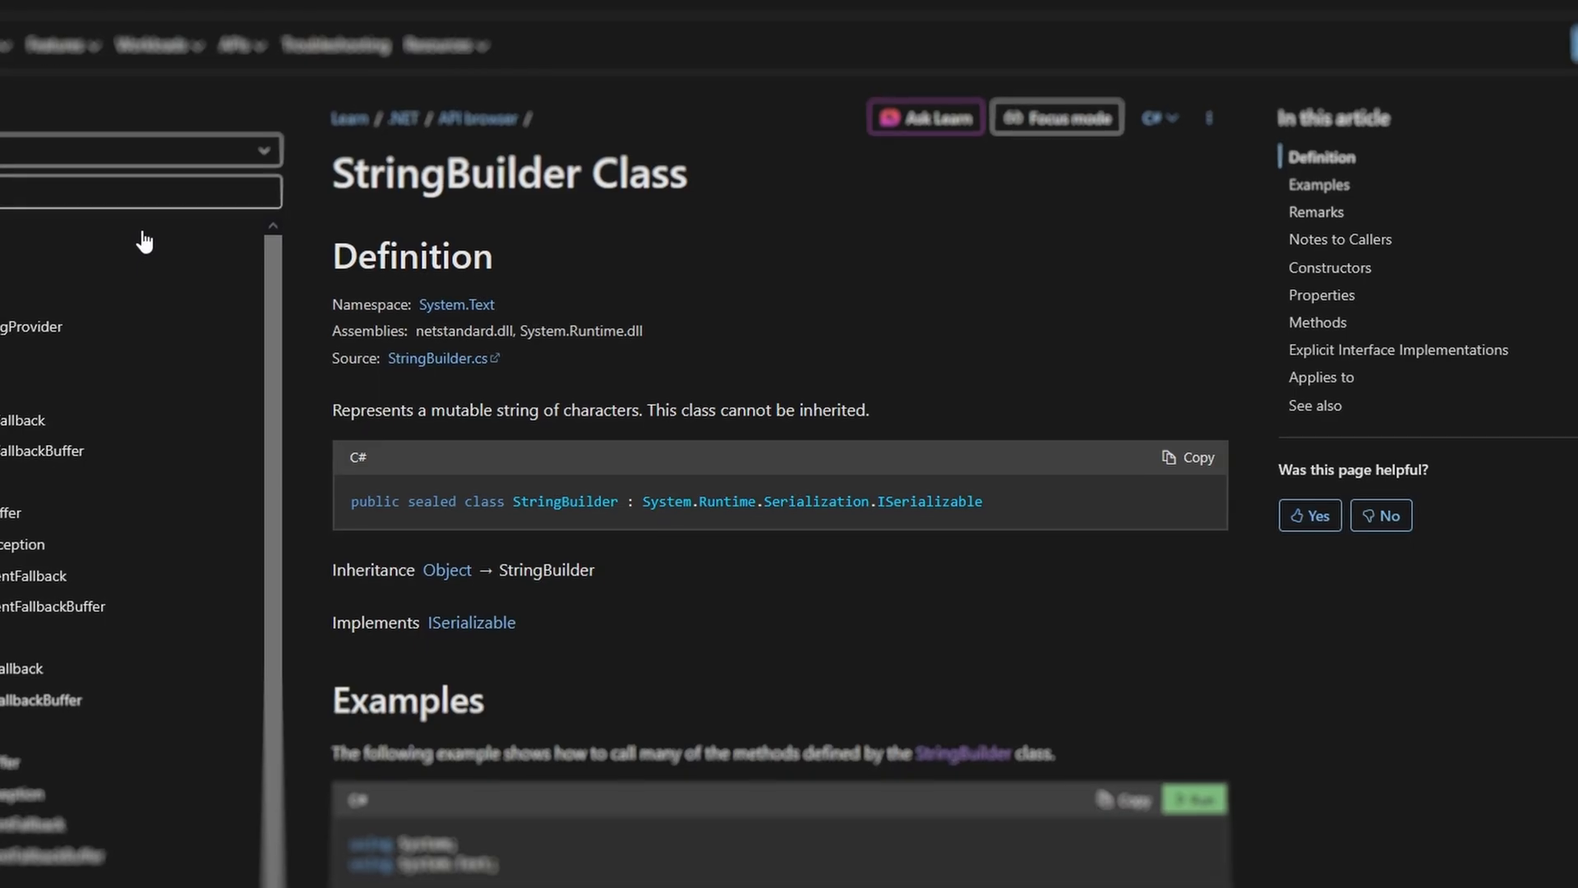
scroll(up, 3)
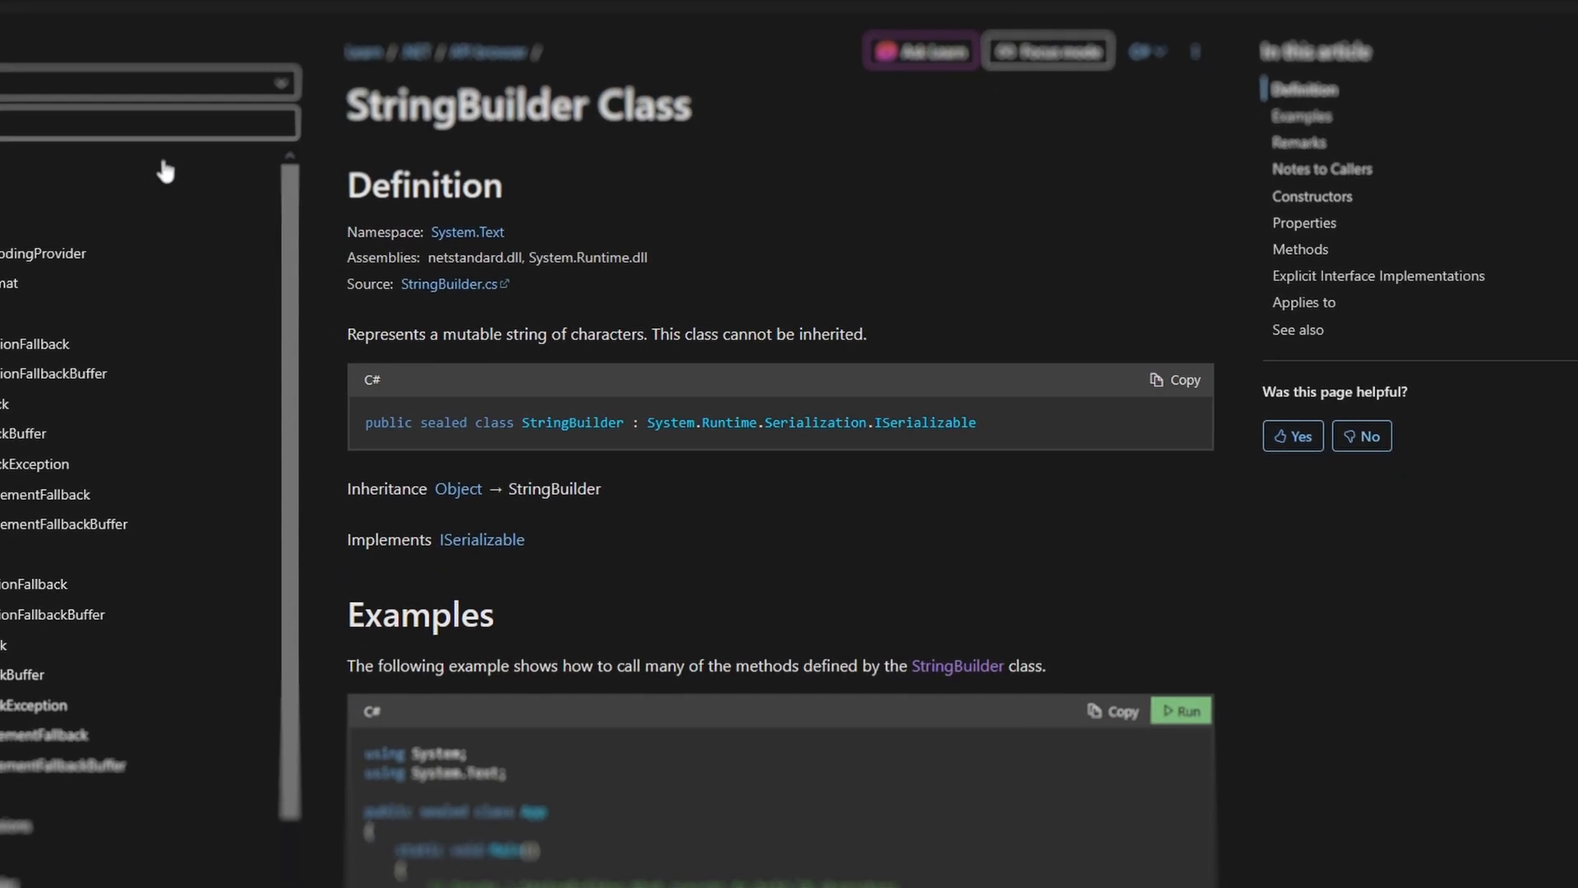
scroll(down, 3)
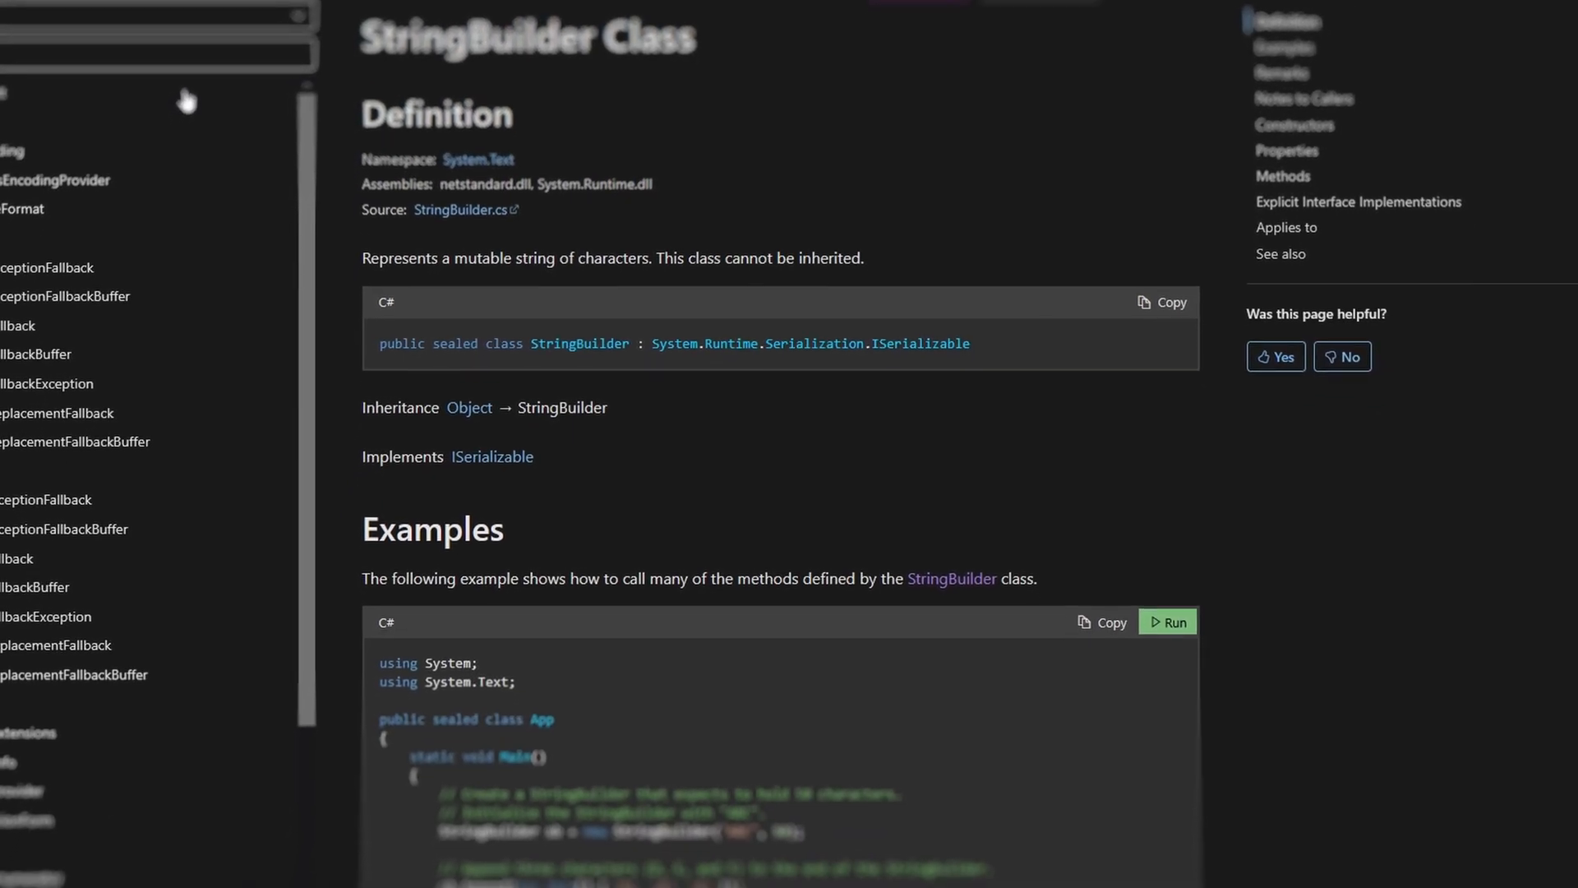
scroll(down, 3)
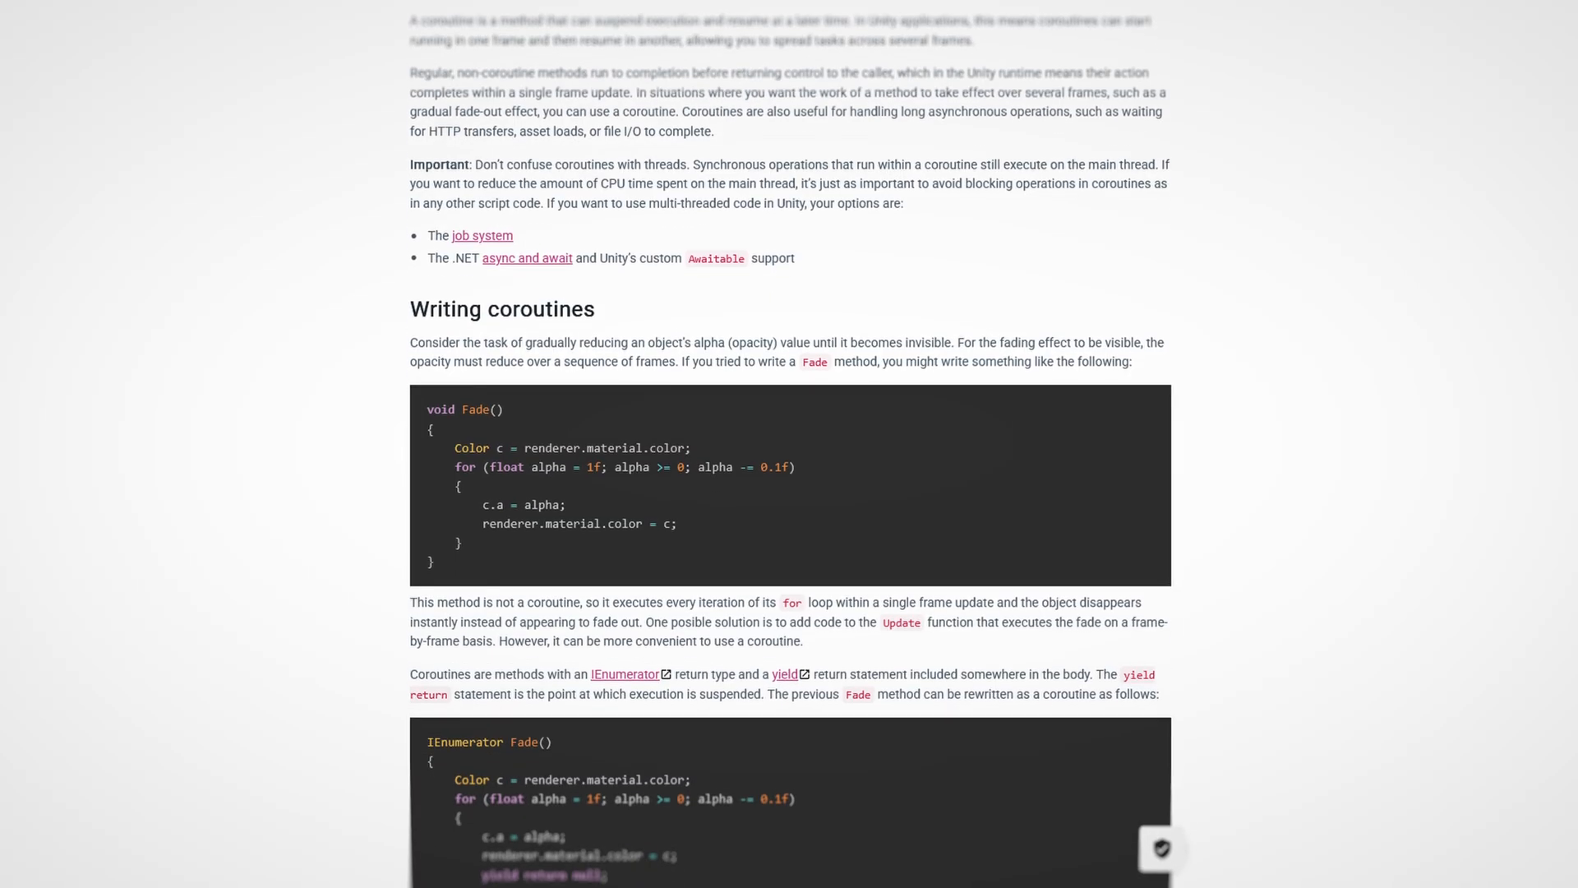
scroll(down, 3)
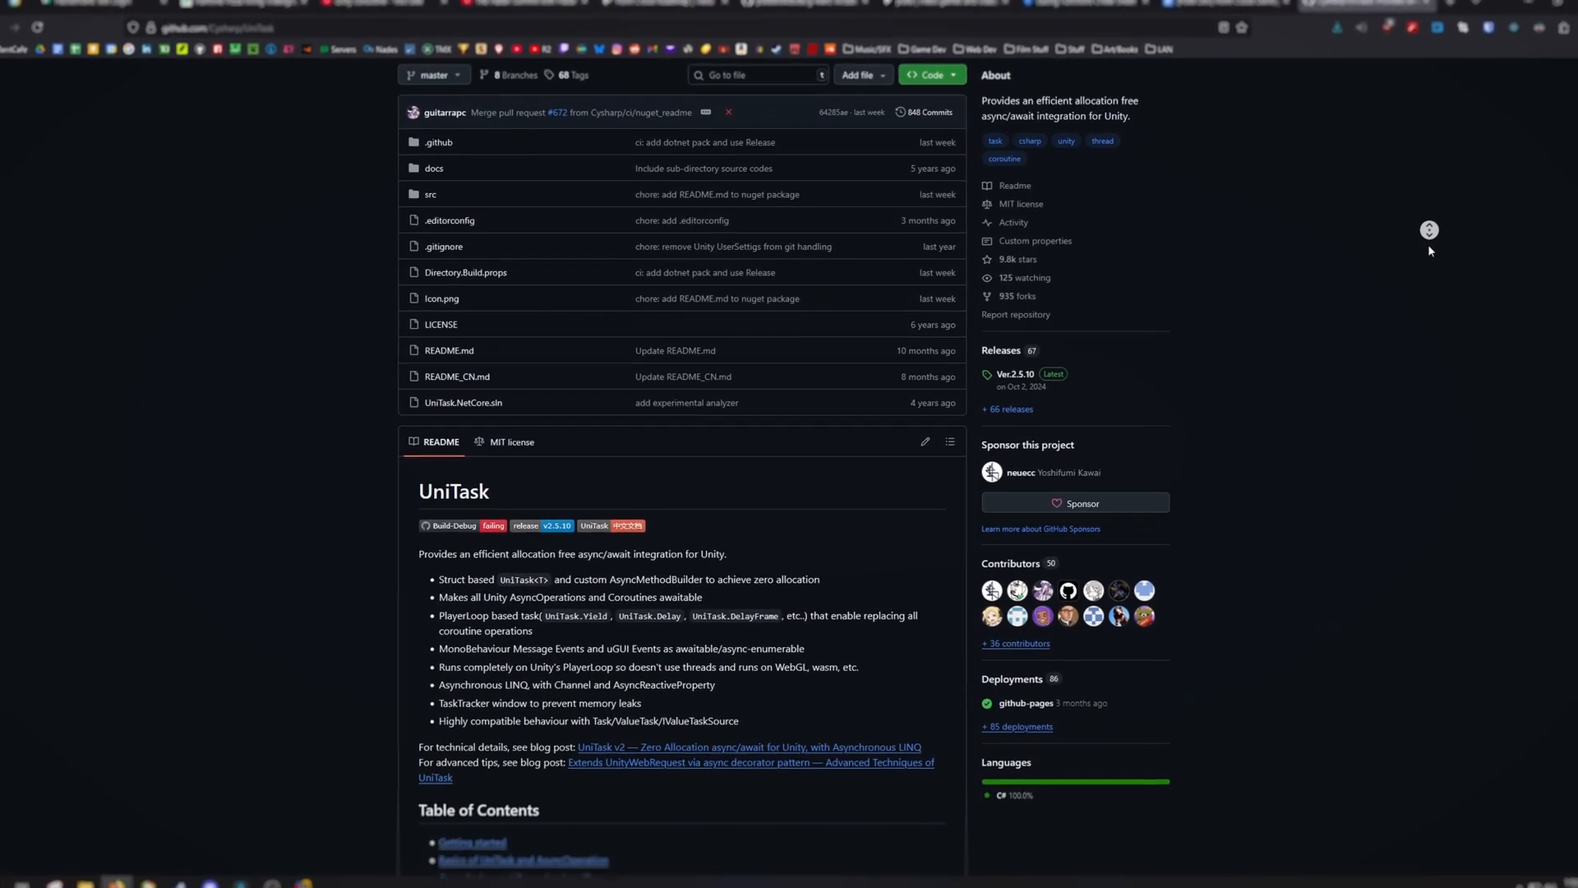
scroll(down, 3)
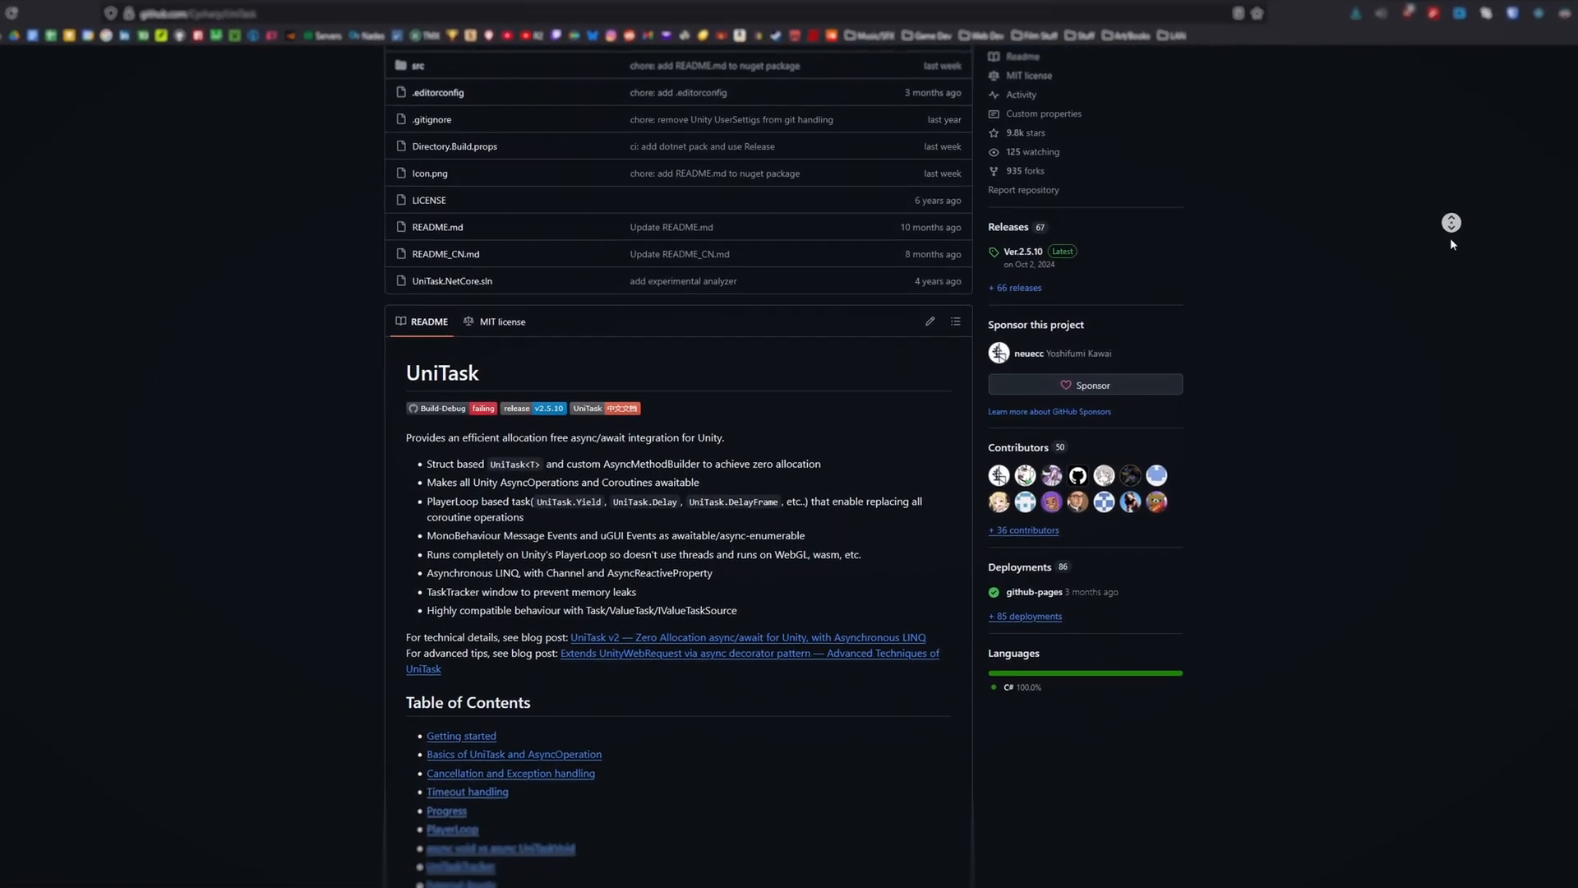
scroll(down, 3)
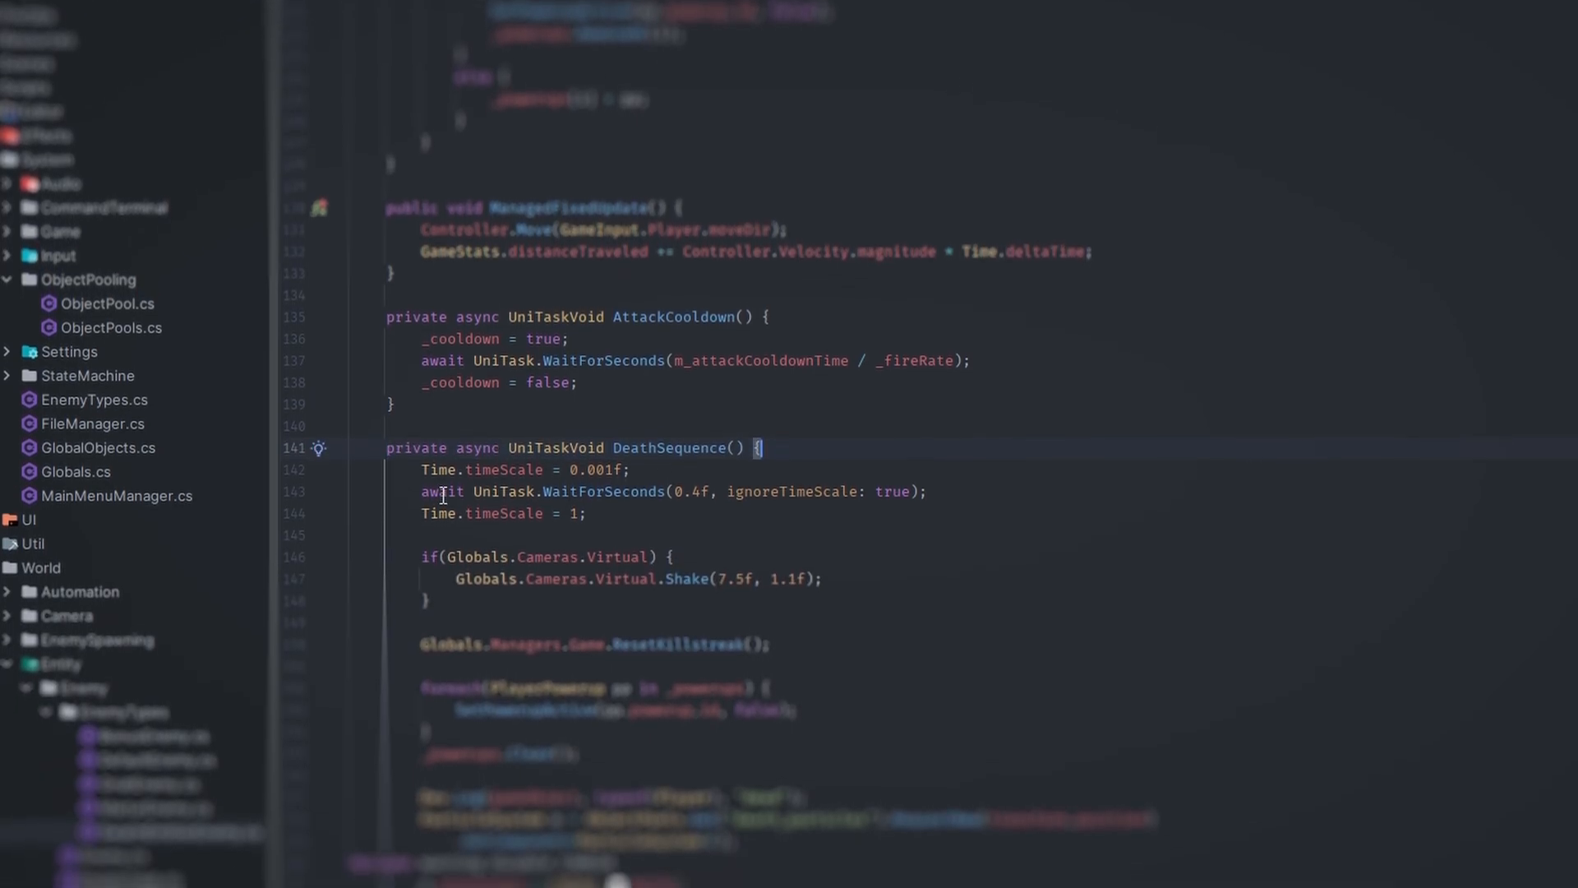
click(947, 466)
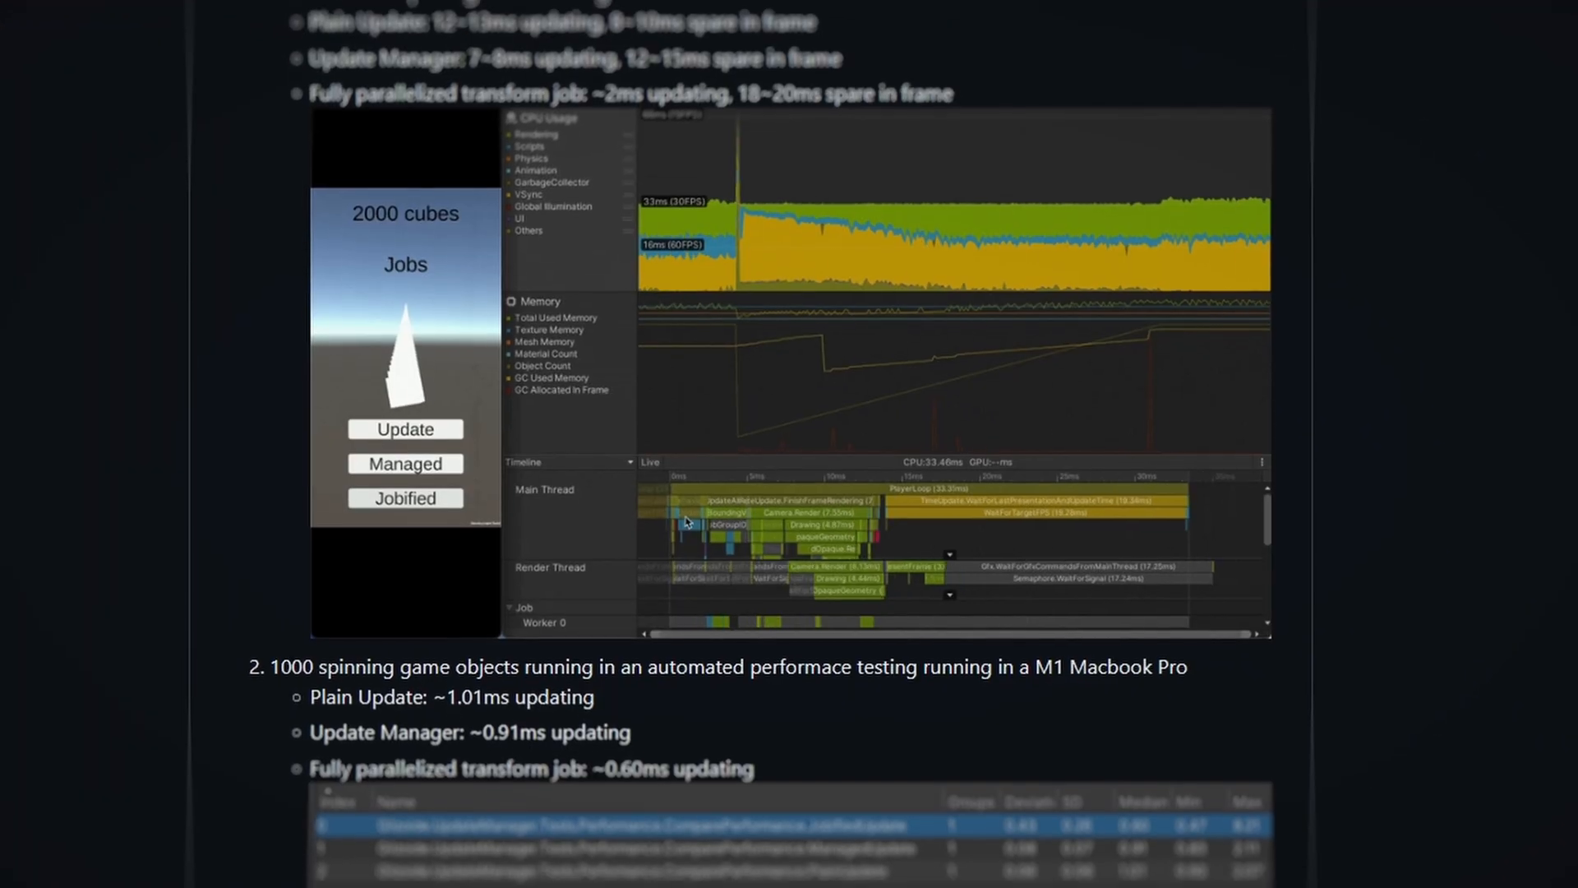
scroll(down, 3)
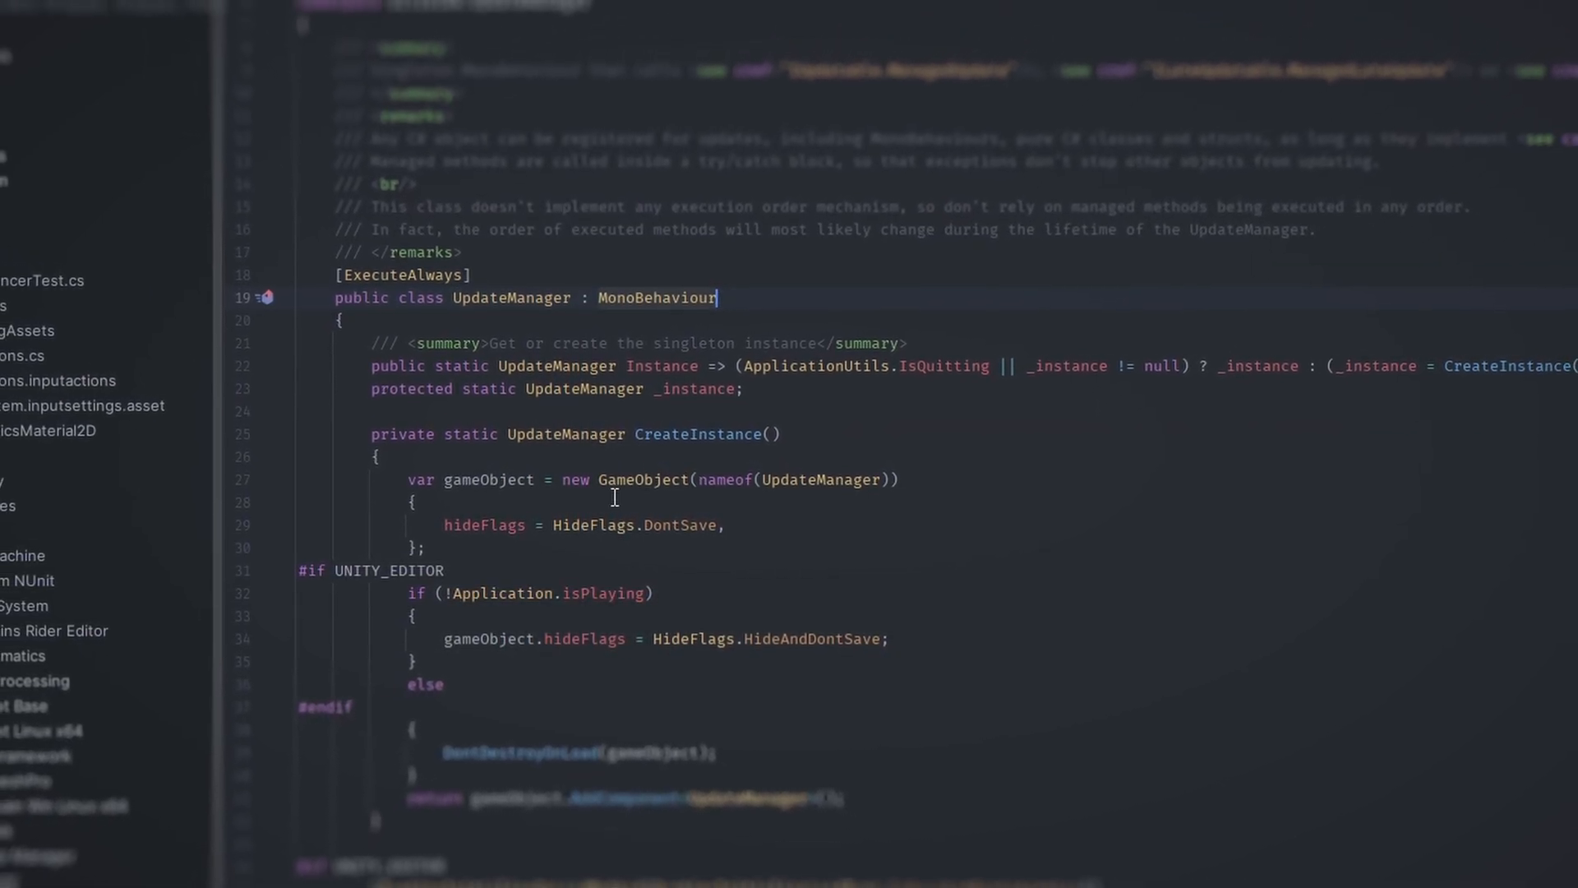
scroll(down, 3)
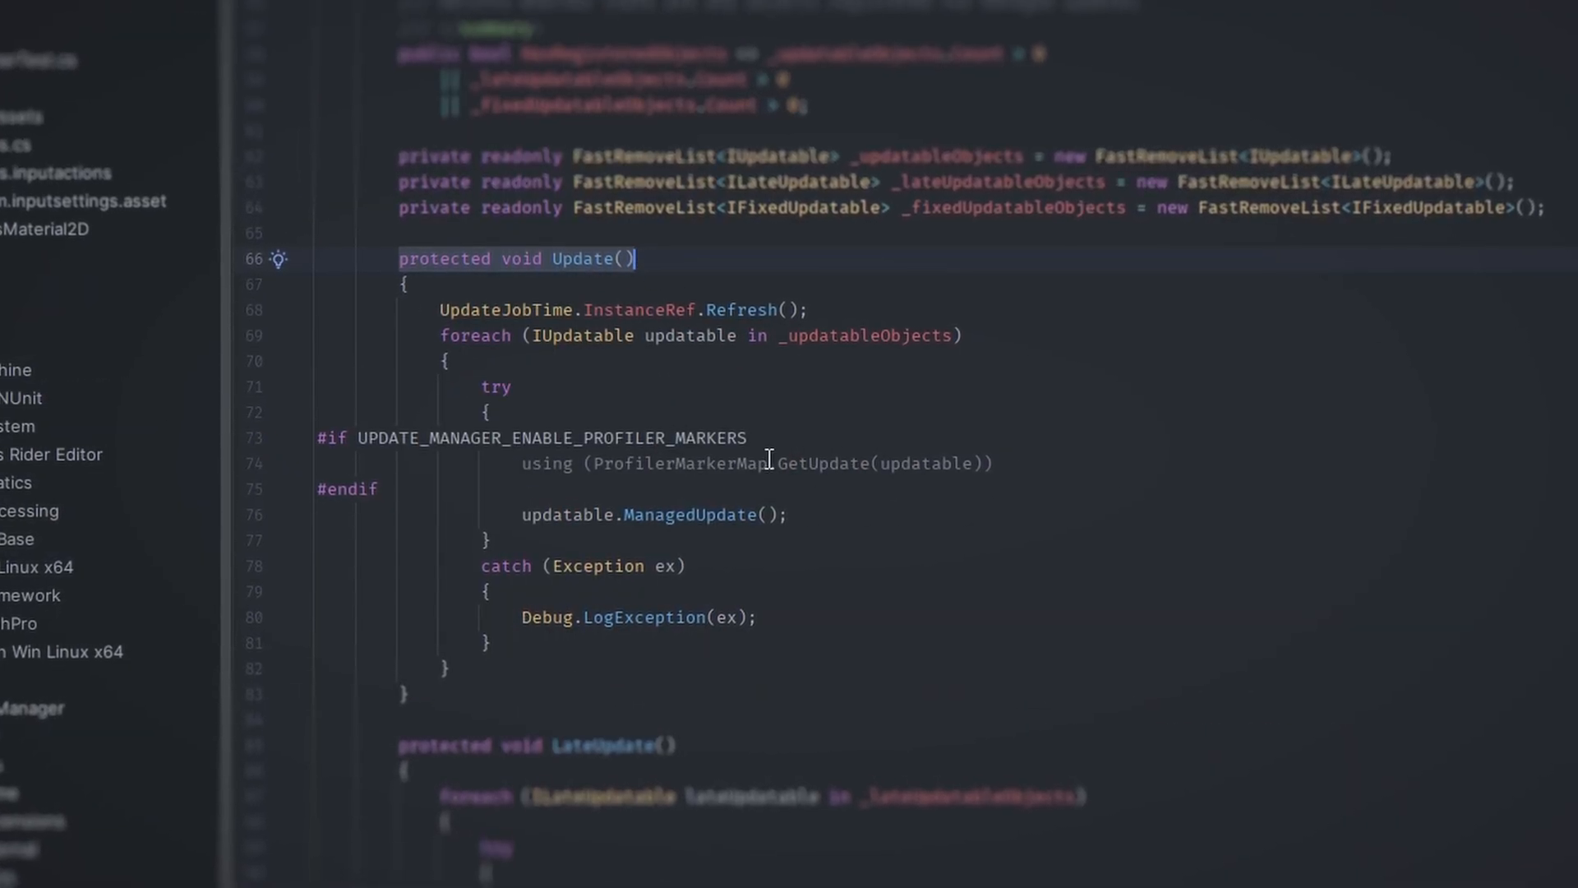
click(785, 516)
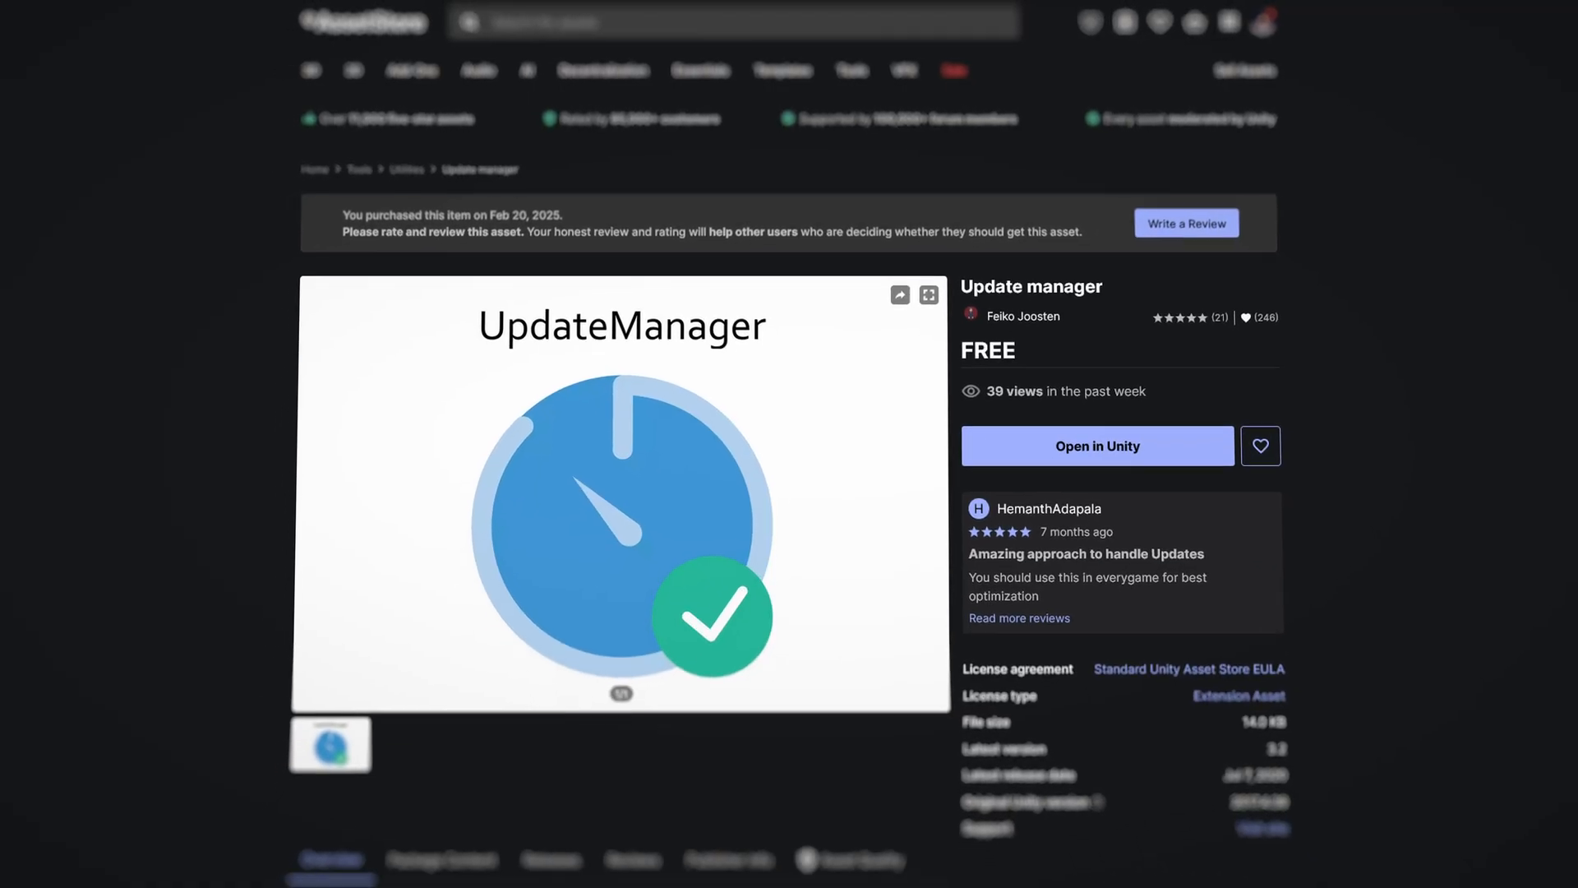
Scroll down the Update Manager GitHub repository to read its README
scroll(down, 3)
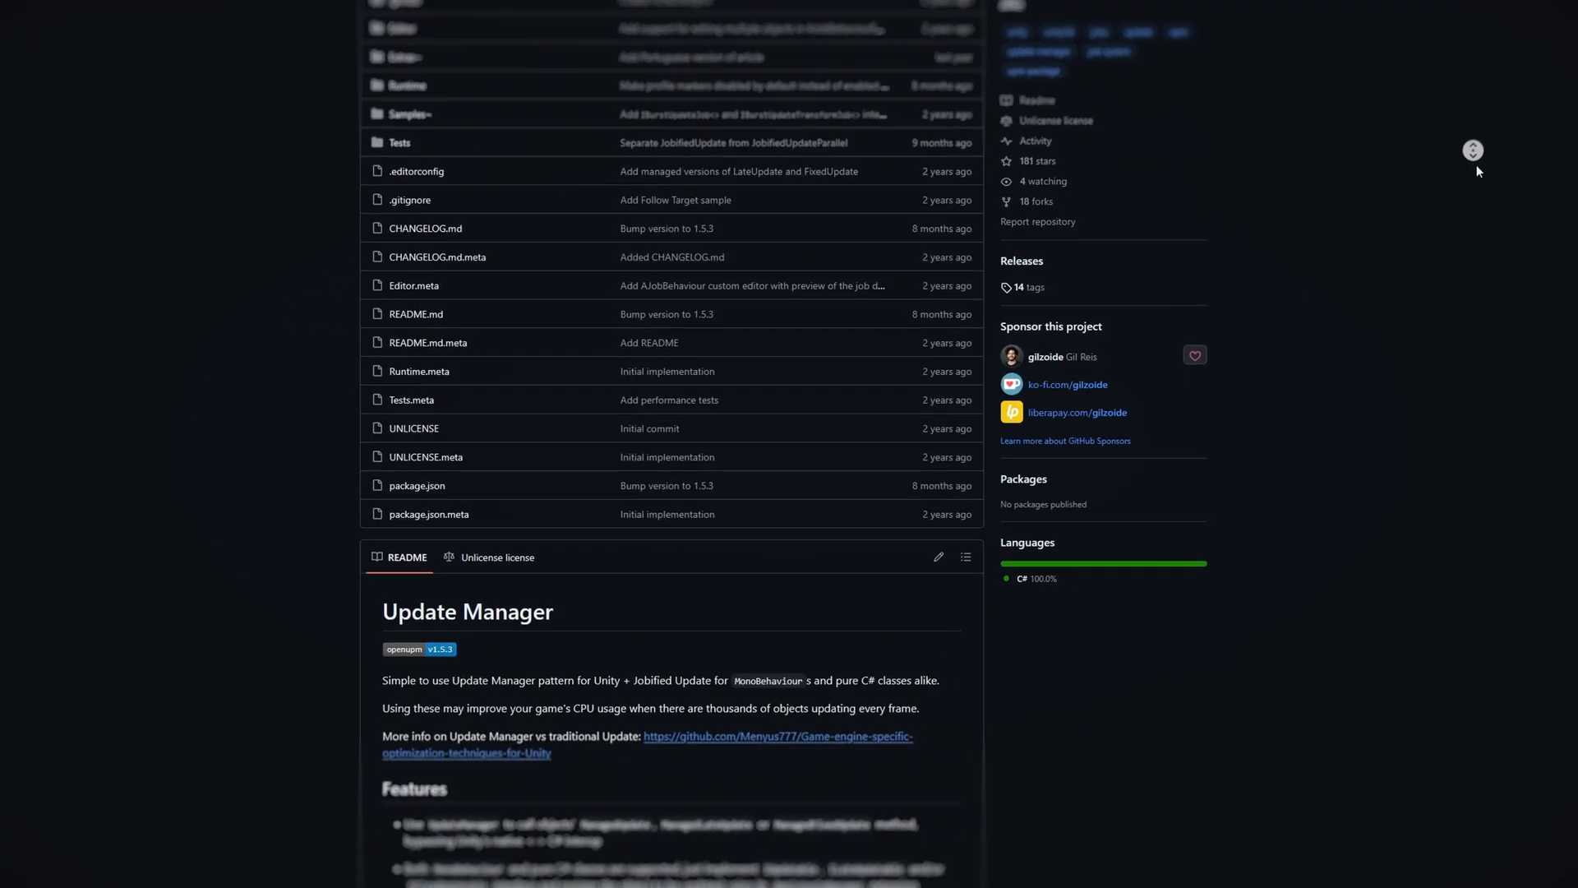
scroll(down, 3)
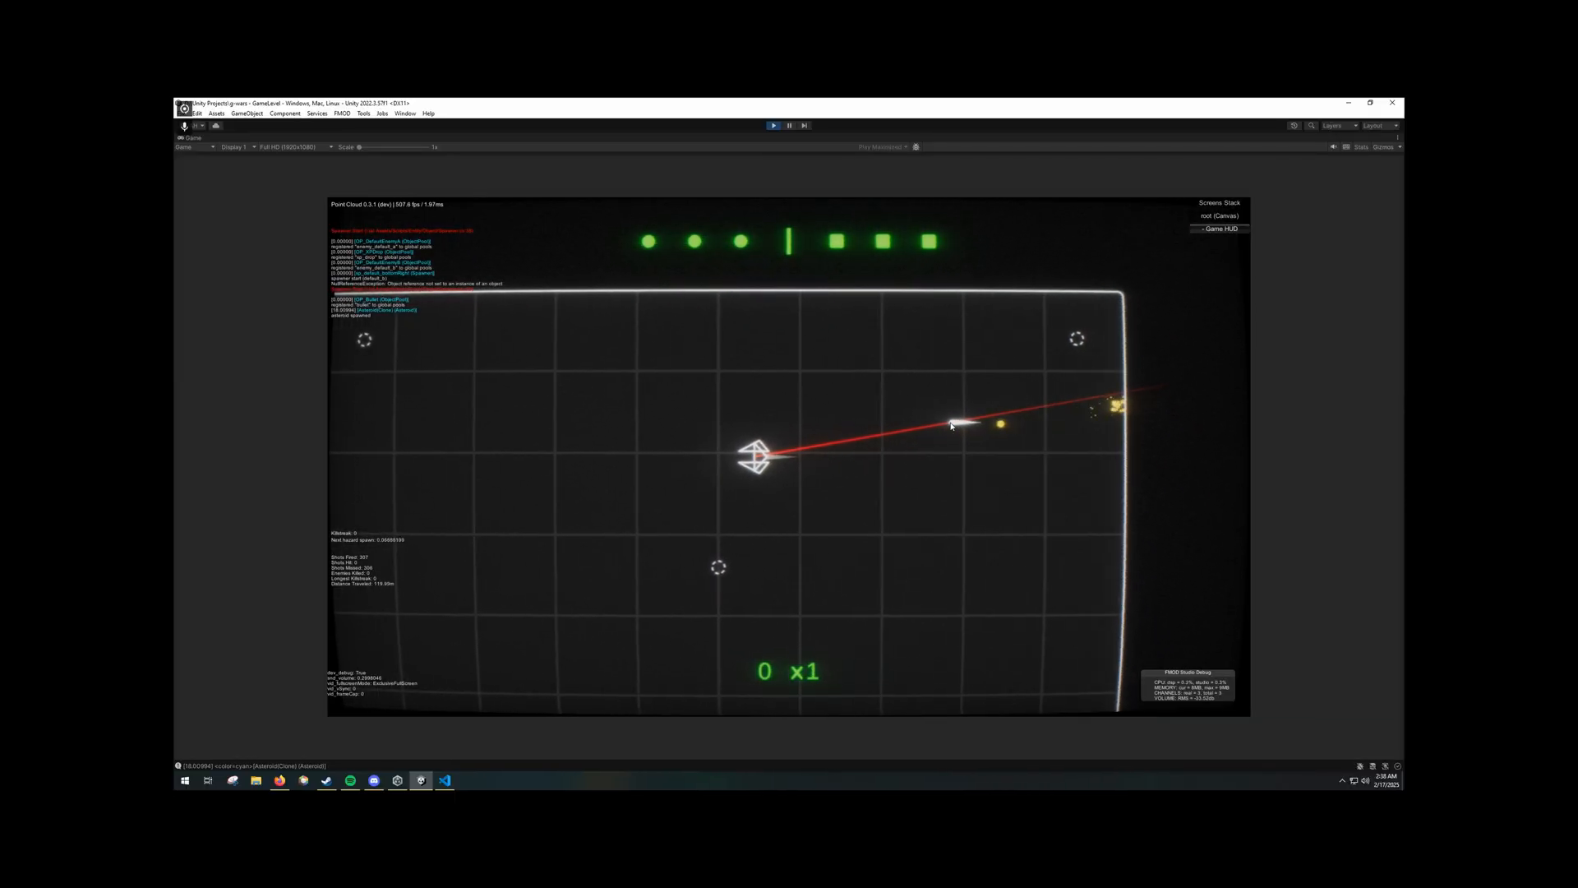
Set the player's Rigidbody 2D Interpolate mode to Interpolate
click(1389, 392)
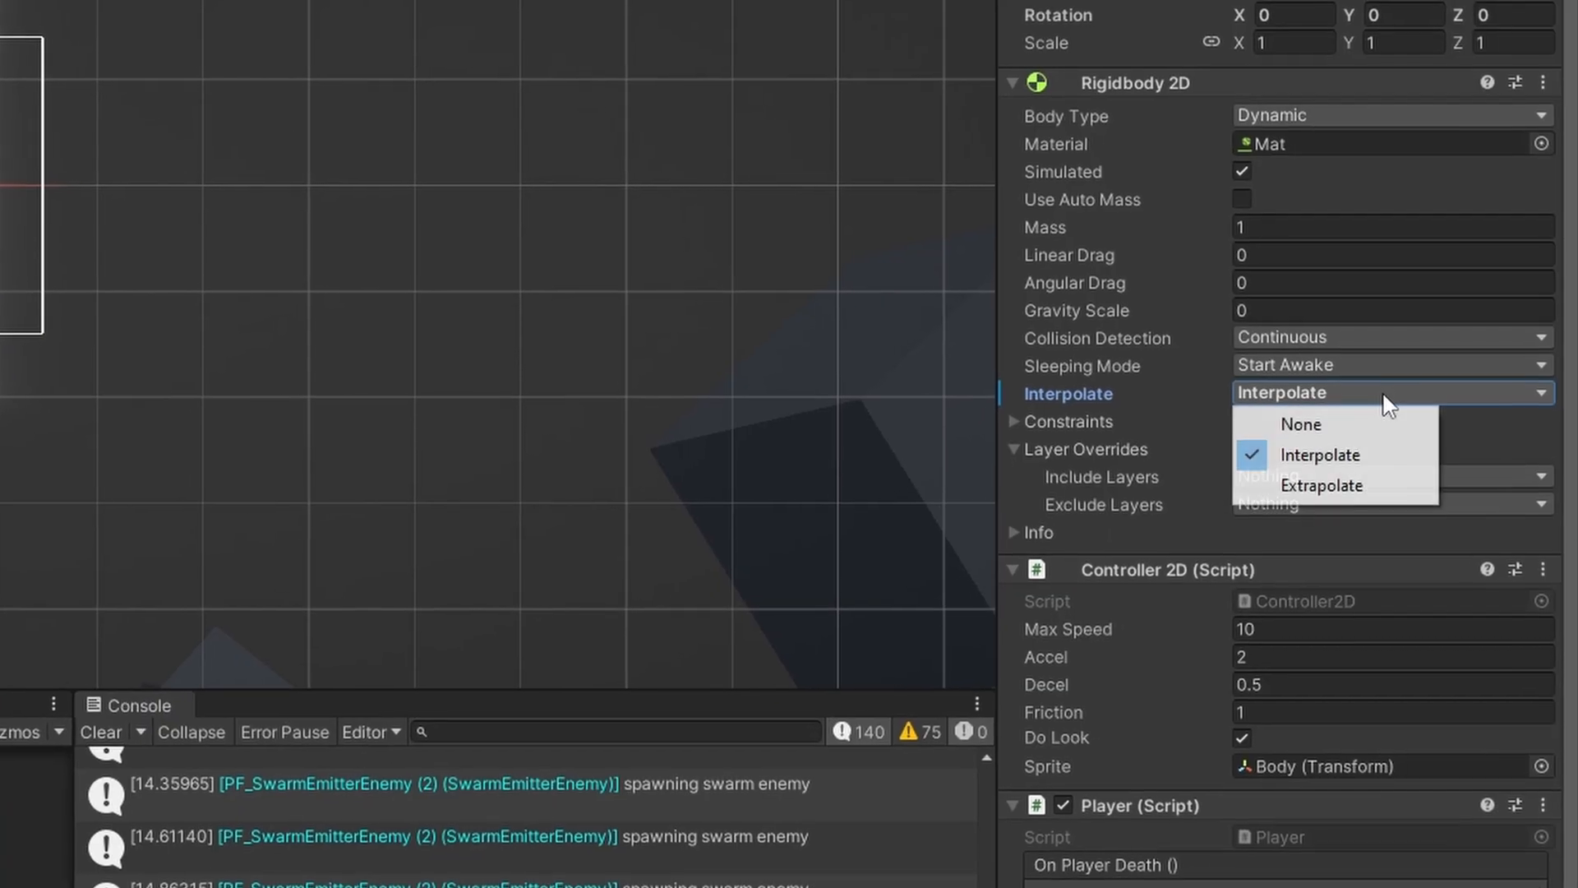
click(1300, 424)
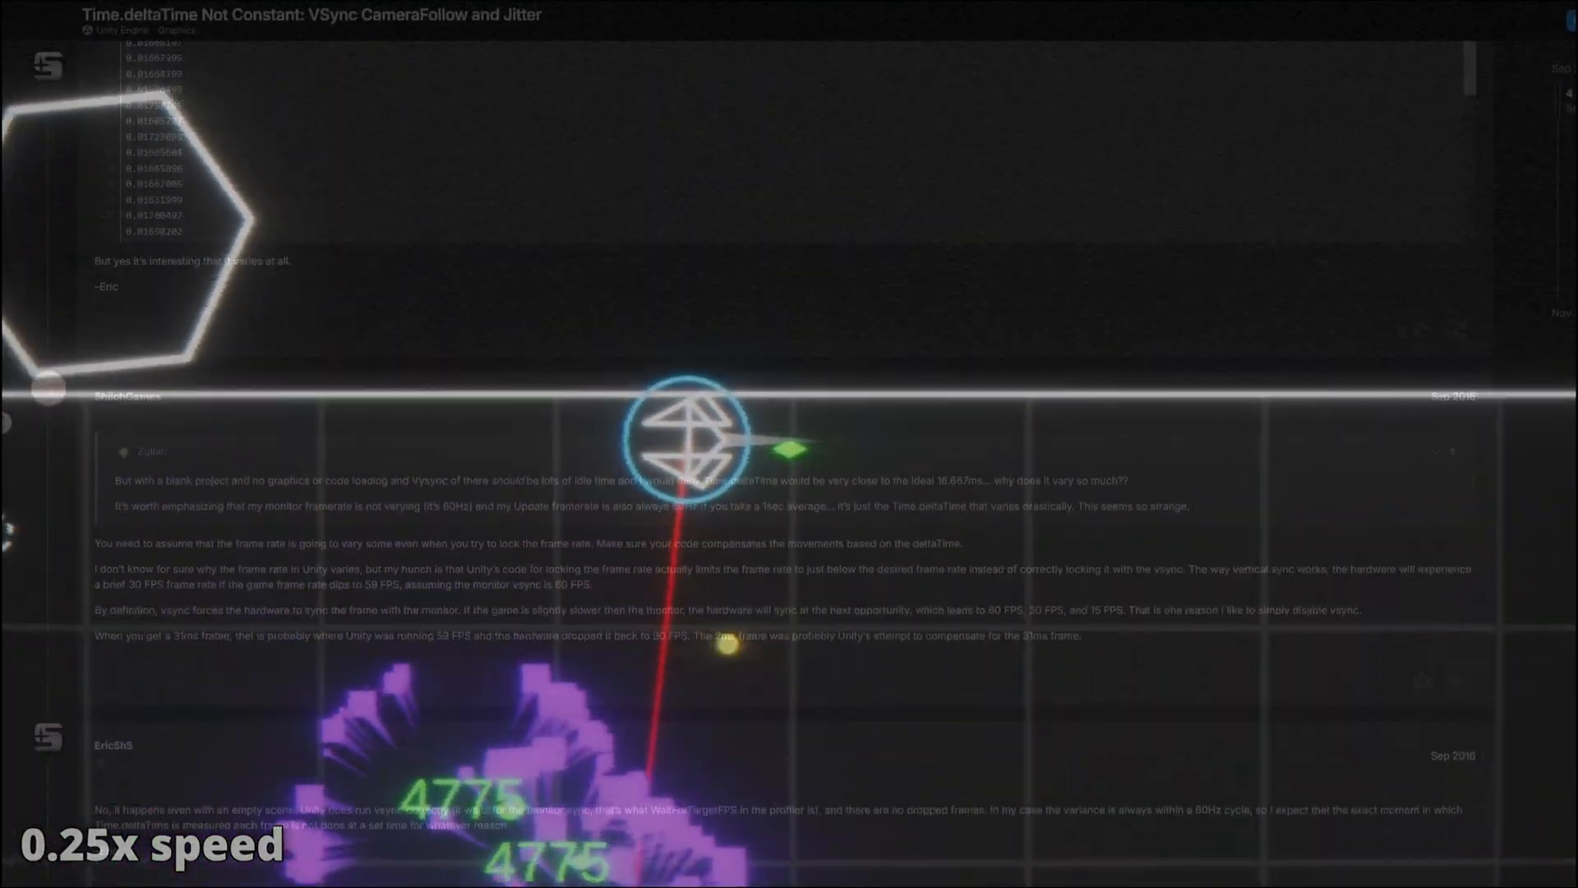
Scroll through the replies on the Time.deltaTime VSync jitter thread
scroll(down, 3)
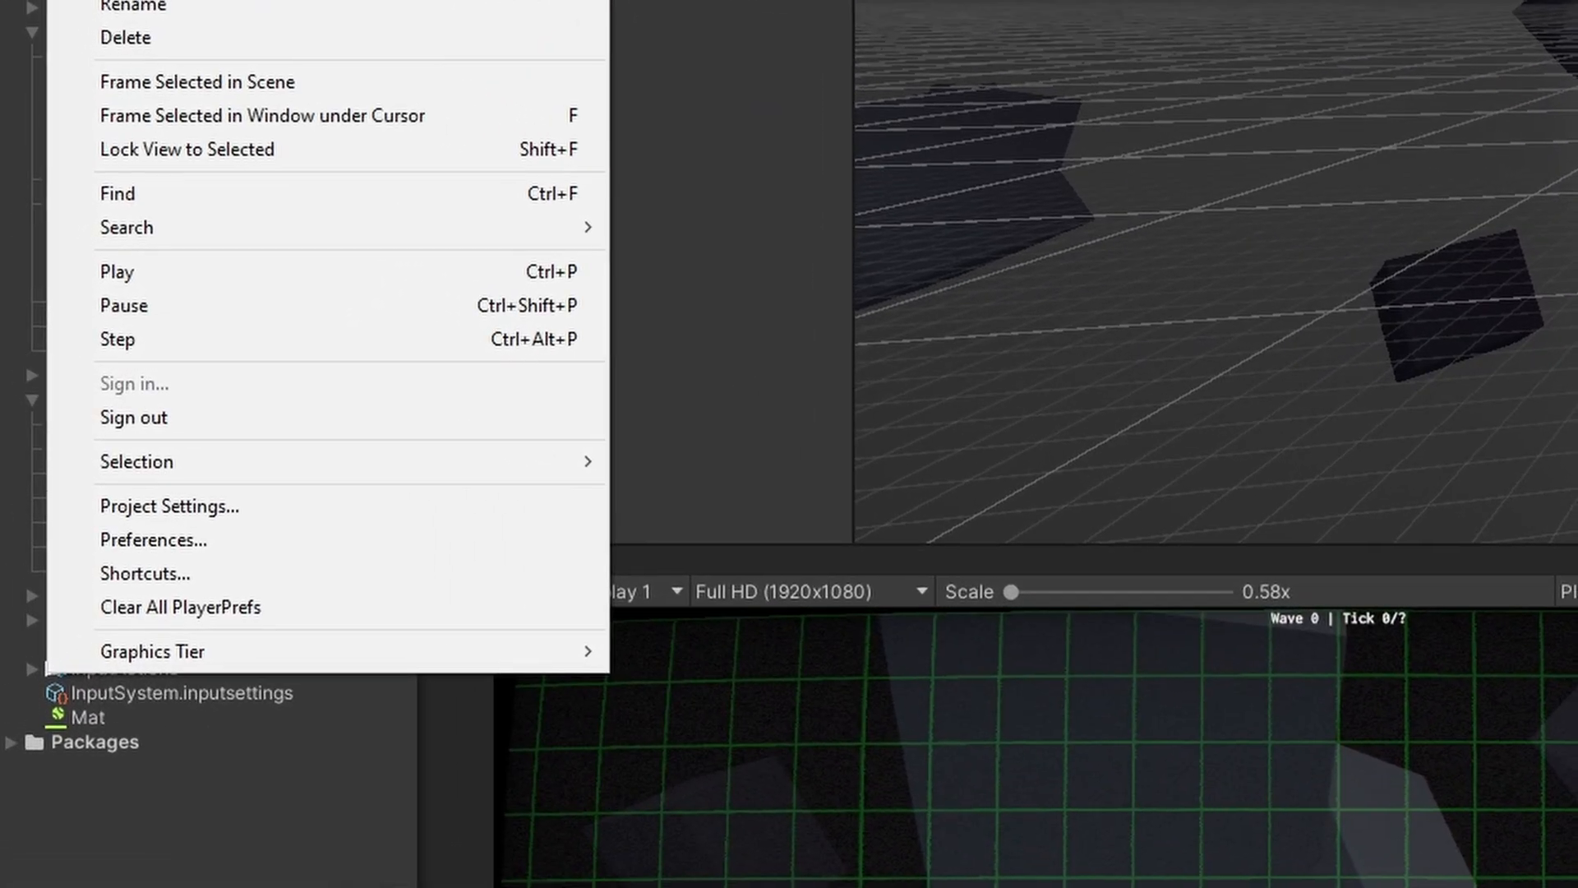
Set the Physics 2D Simulation Mode to Update in Project Settings
click(167, 504)
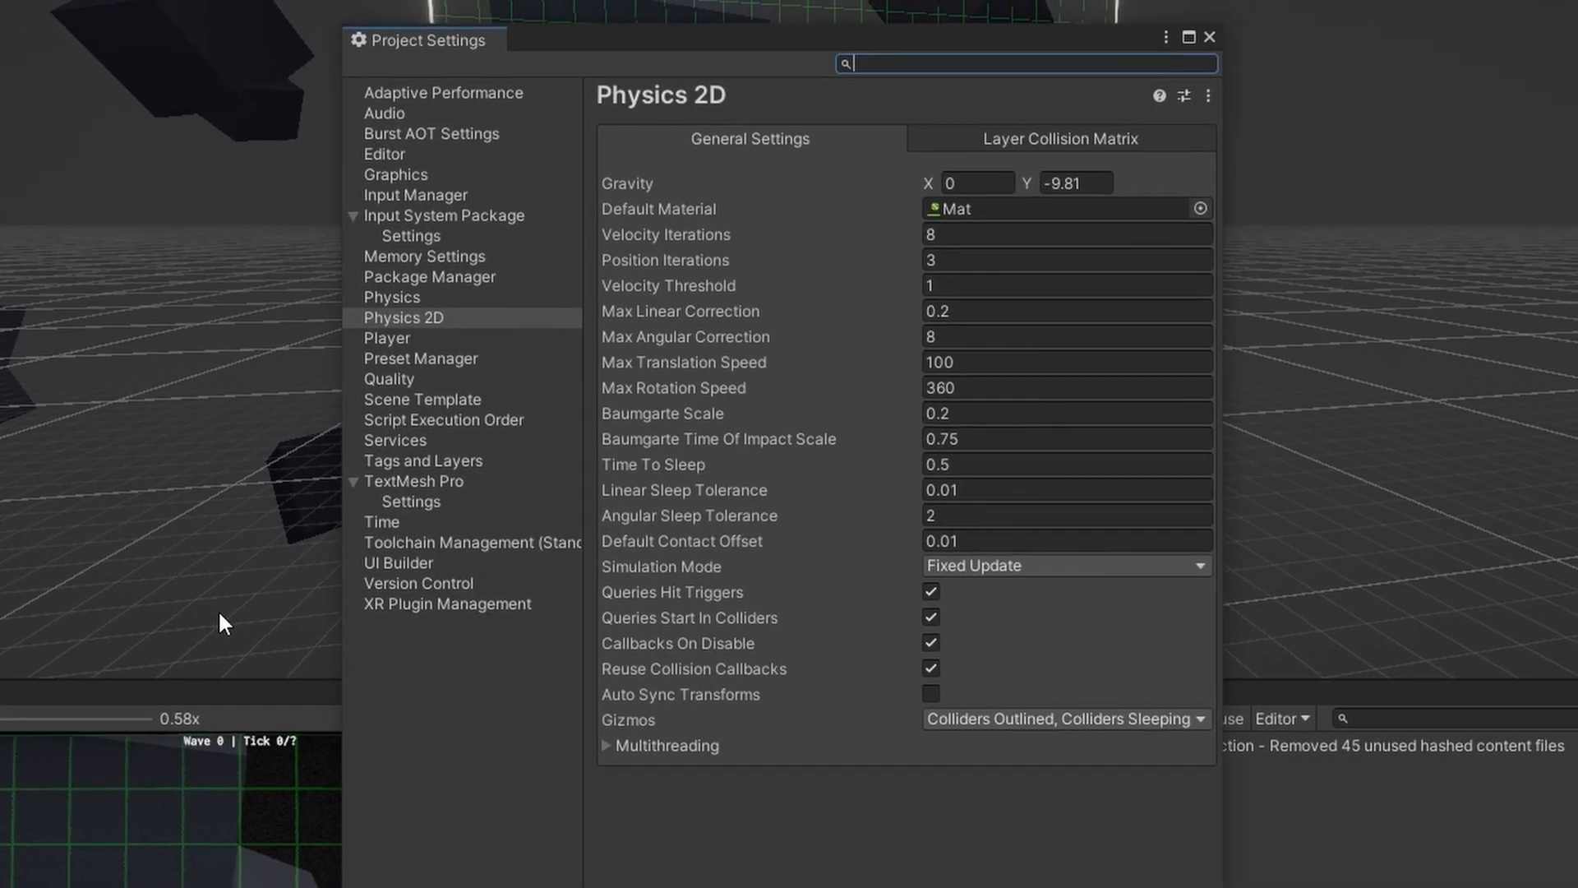
click(1065, 564)
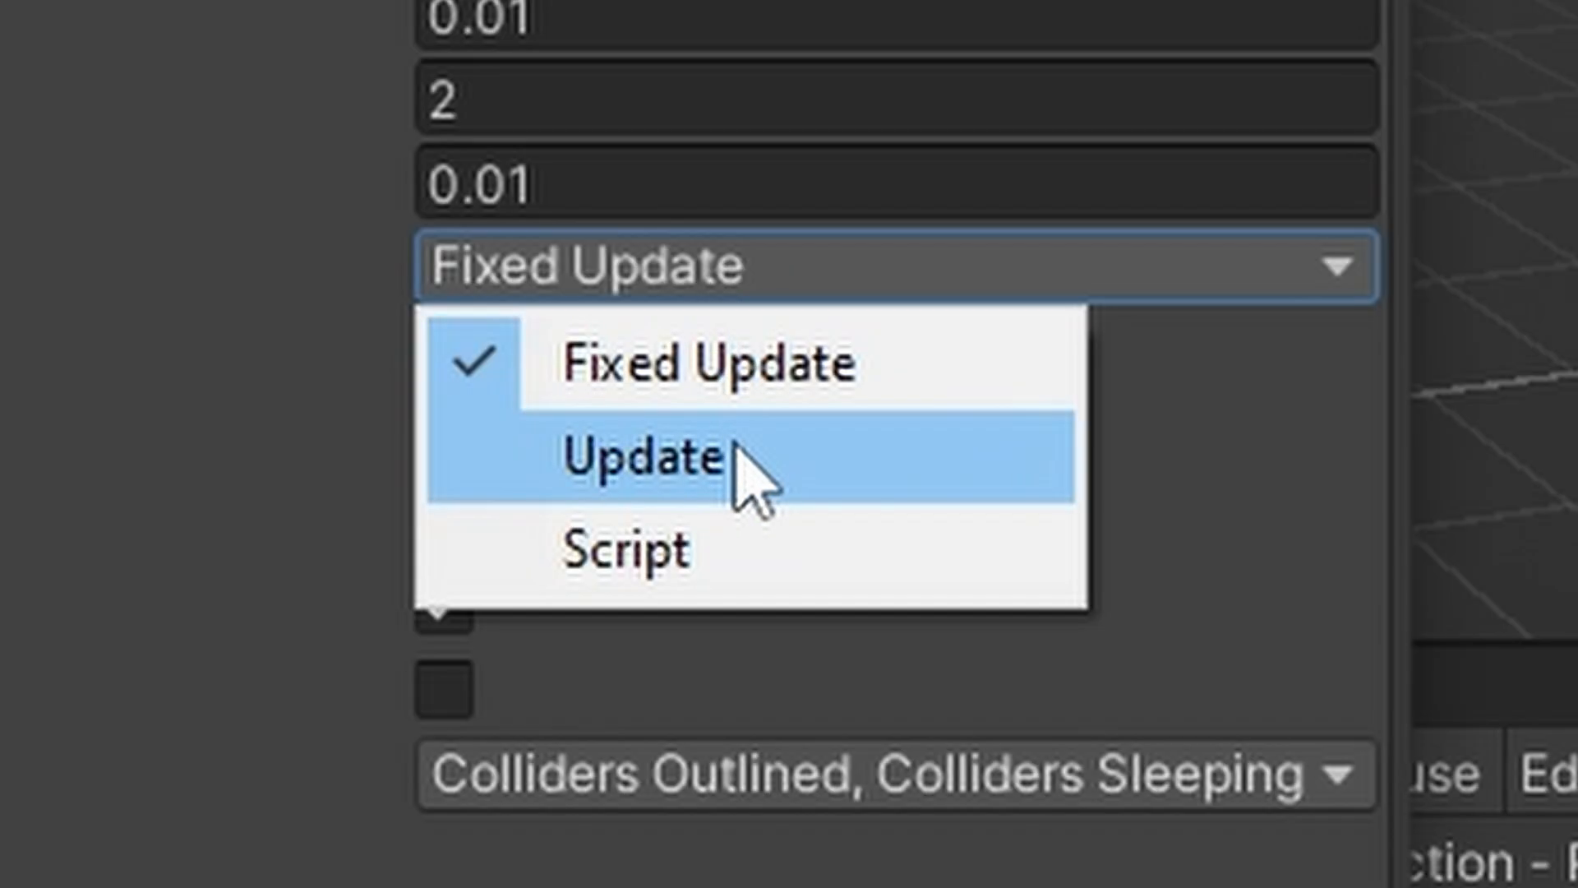
click(644, 458)
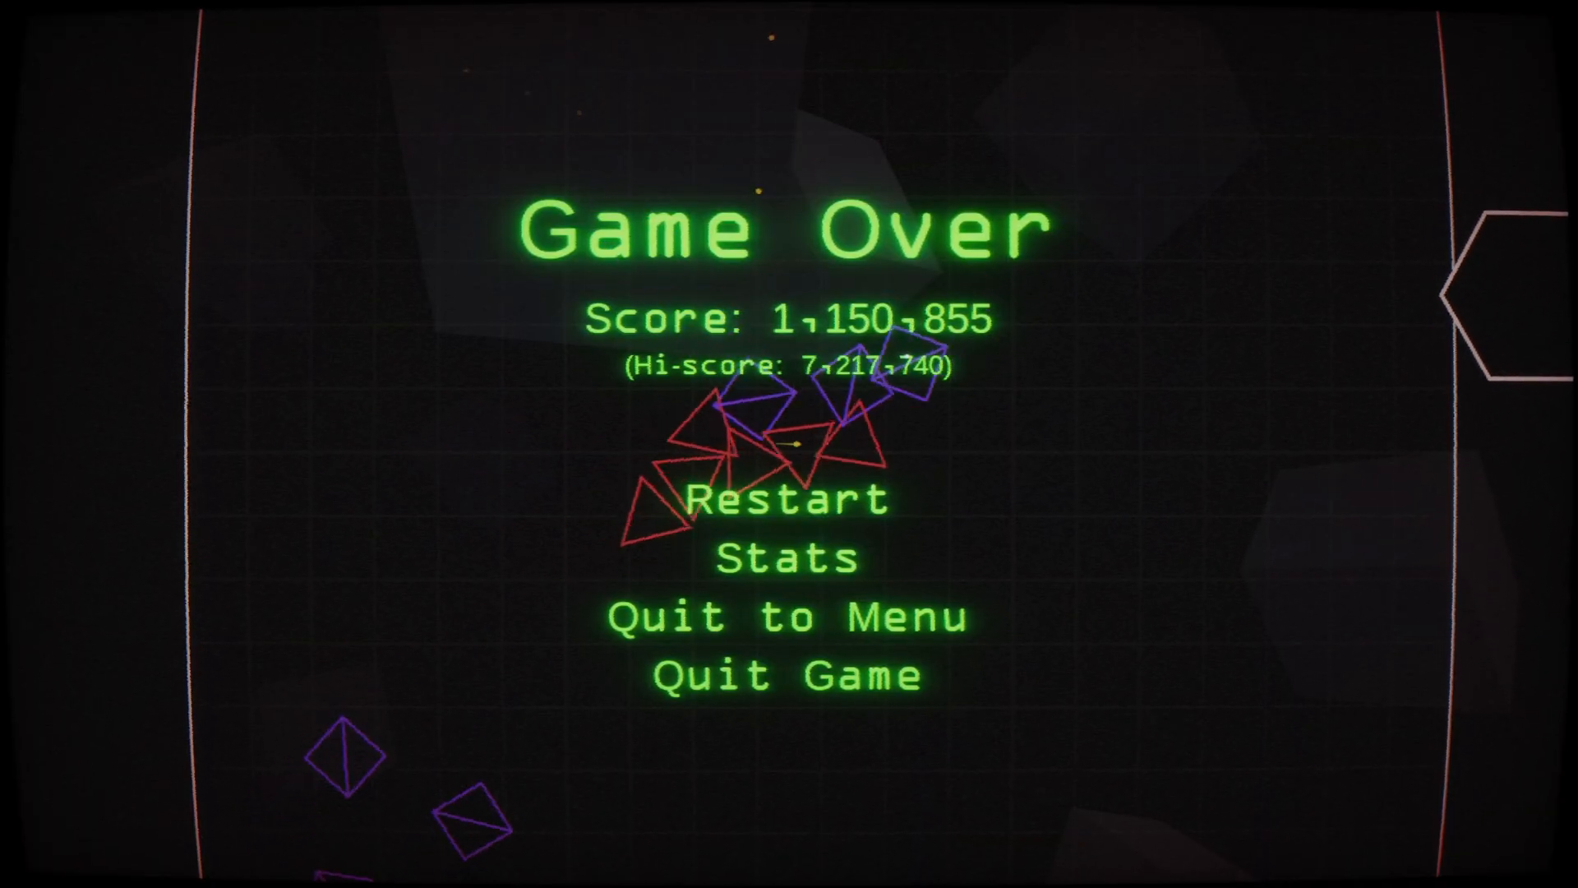
Restart a new run from the Game Over menu after scoring 1,150,855
click(792, 499)
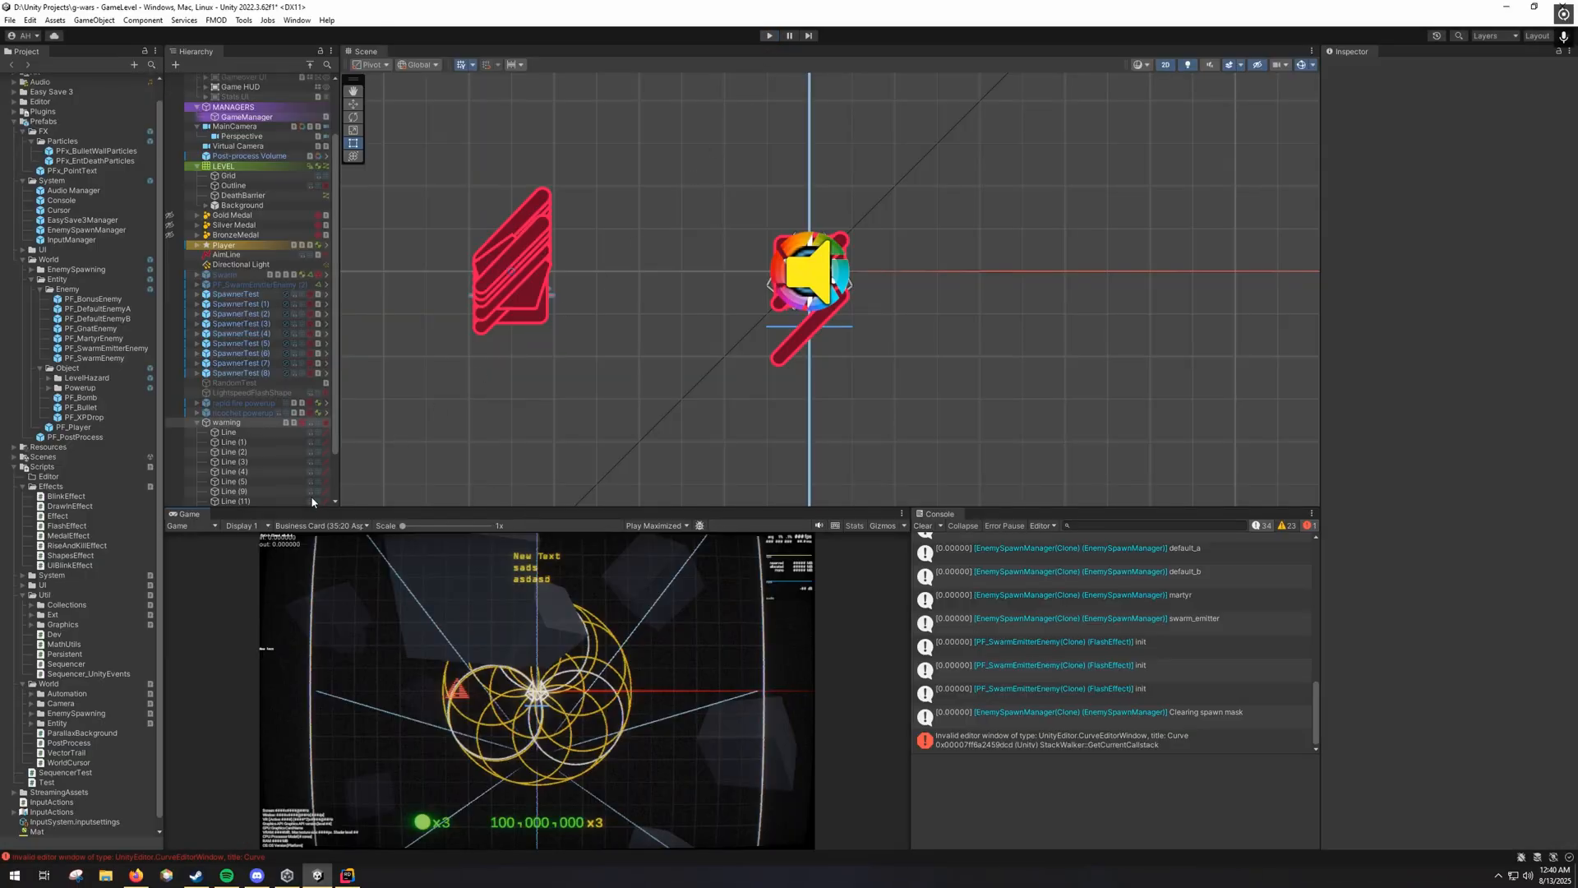
Select the 'warning' GameObject to inspect its Regular Polygon, Sequencer and Draw In Effect components
click(230, 422)
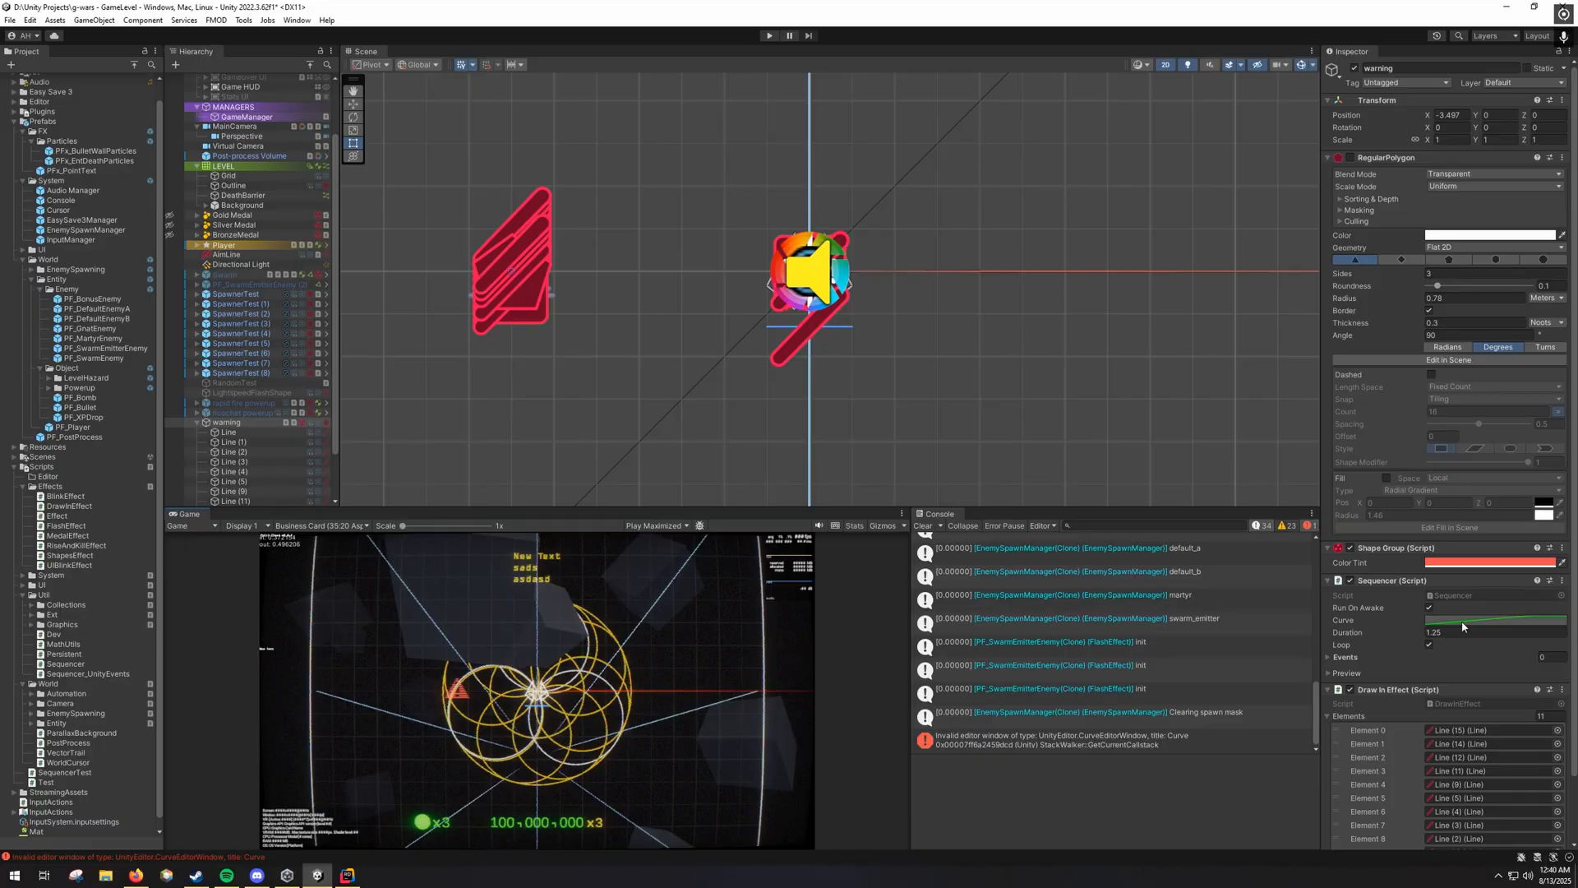